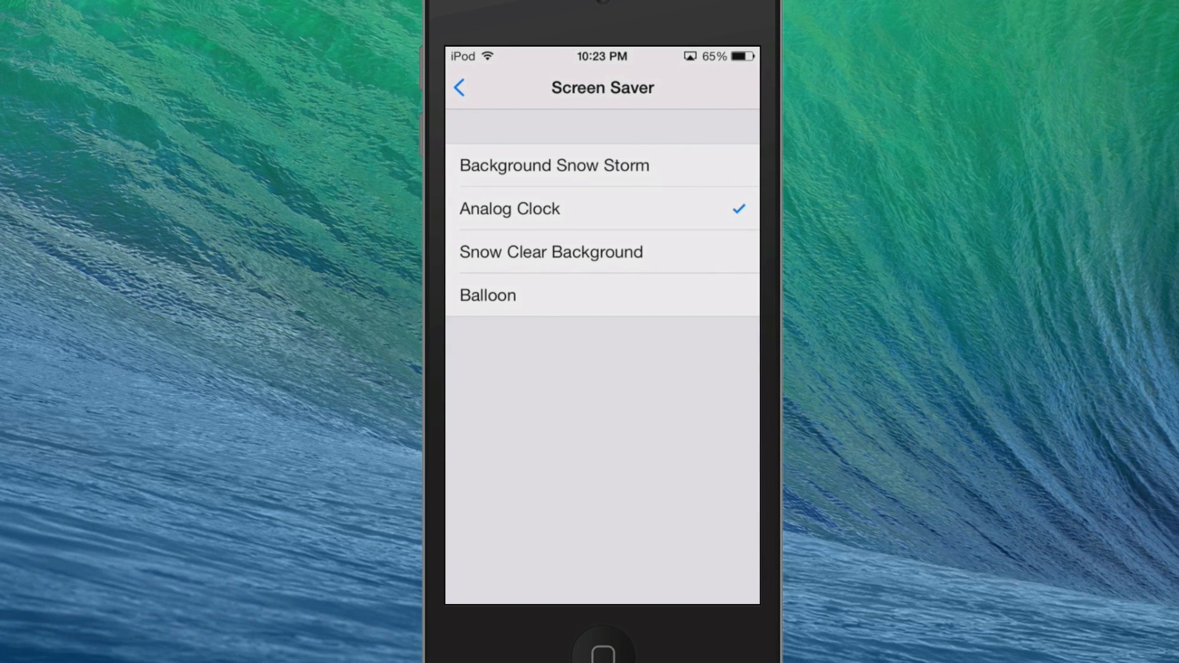
# Choose Balloon as the Daydream screen saver in place of Analog Clock.
pyautogui.click(488, 295)
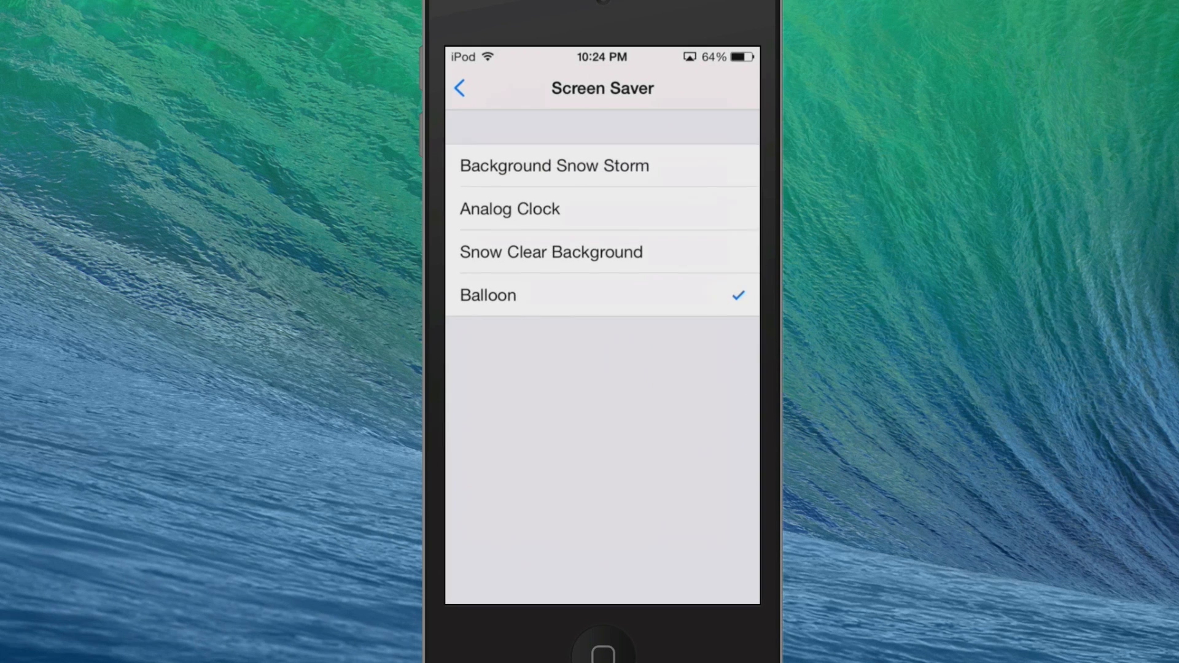
# Review the Time Spent duration choices and keep it at 45 Sec on the Daydream page.
pyautogui.click(510, 209)
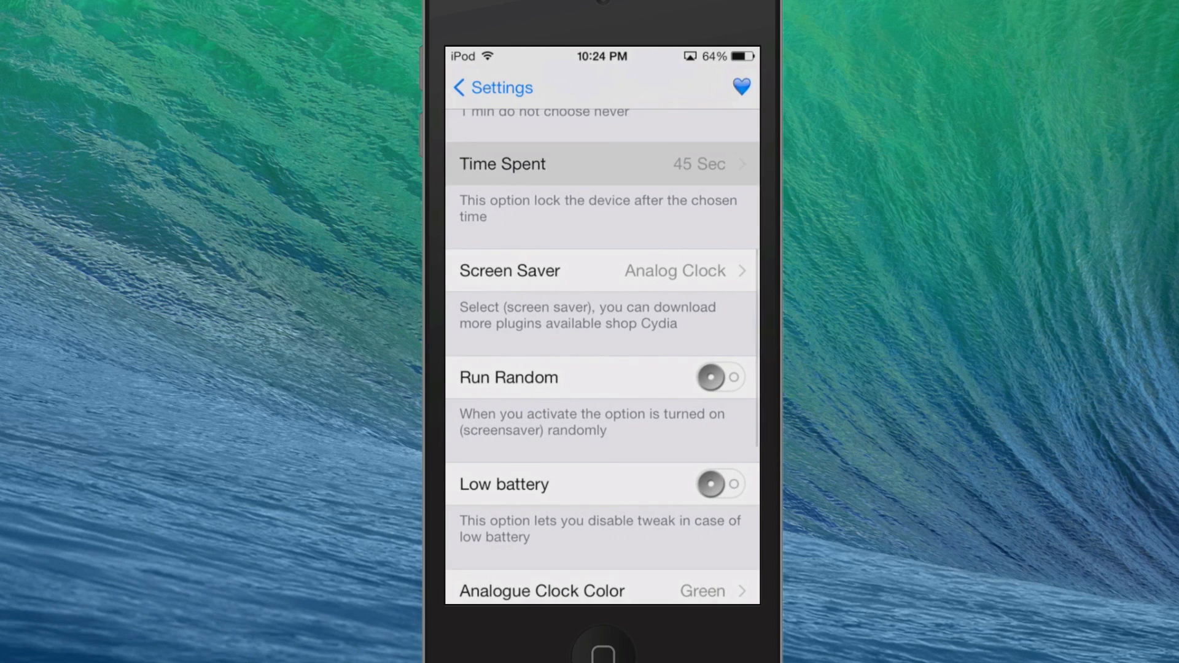
pyautogui.click(602, 164)
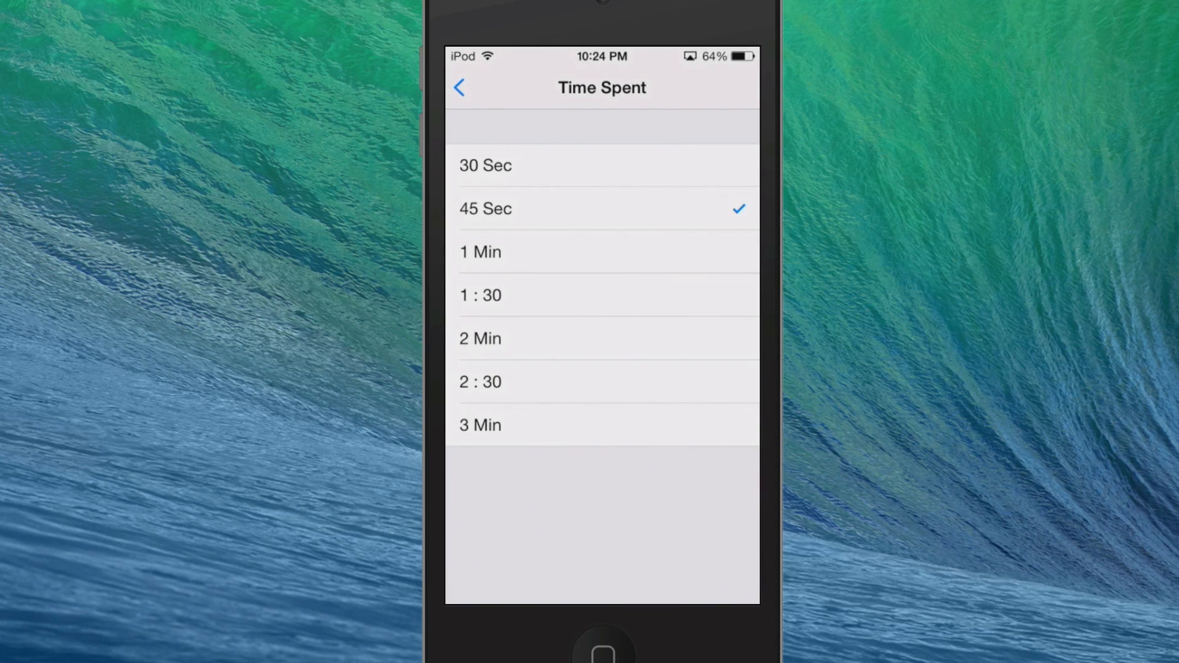
pyautogui.click(459, 87)
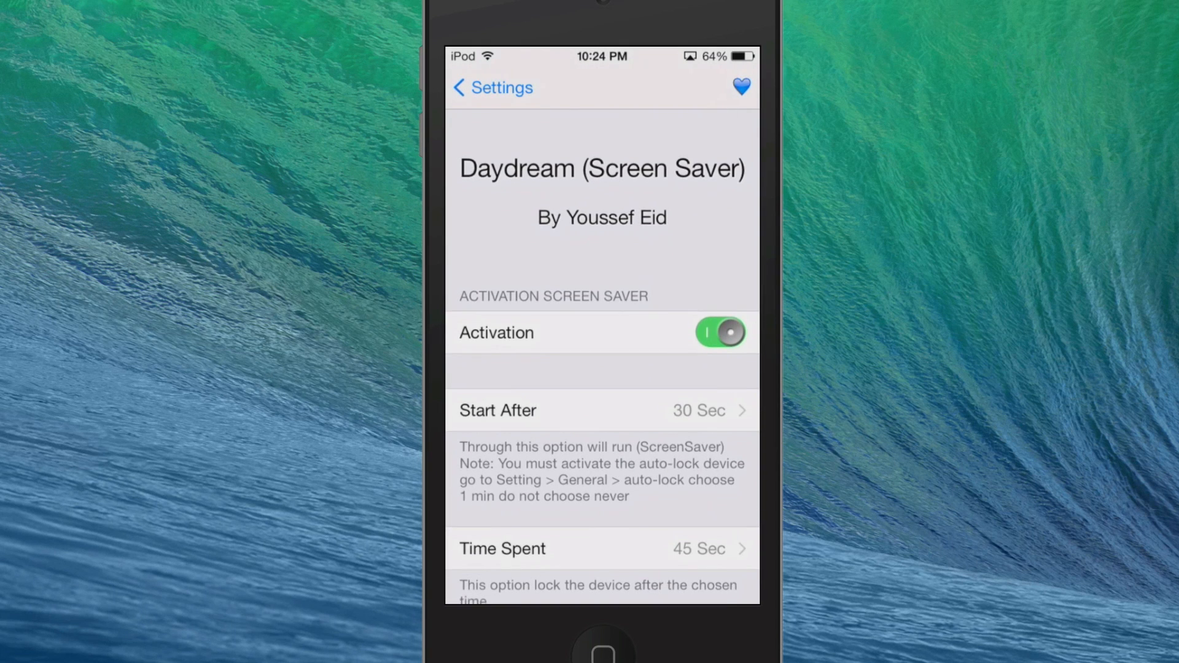
pyautogui.scroll(-3)
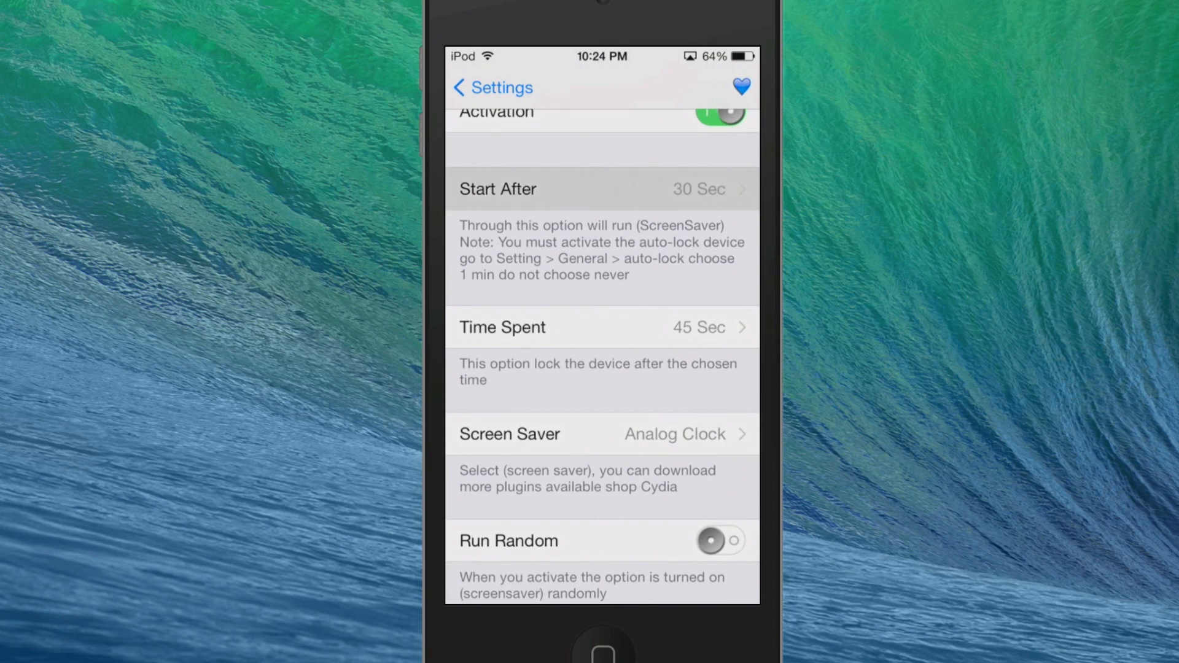
pyautogui.click(602, 189)
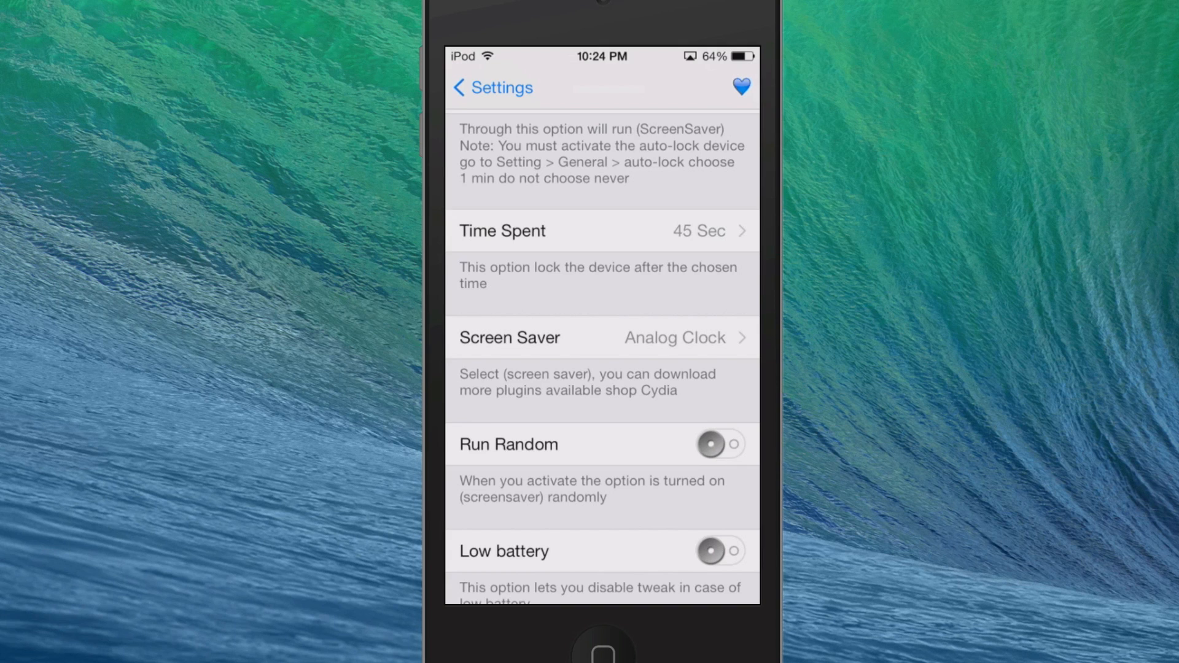
# Set the Daydream Time Spent duration to 30 Sec instead of 45 Sec.
pyautogui.click(601, 231)
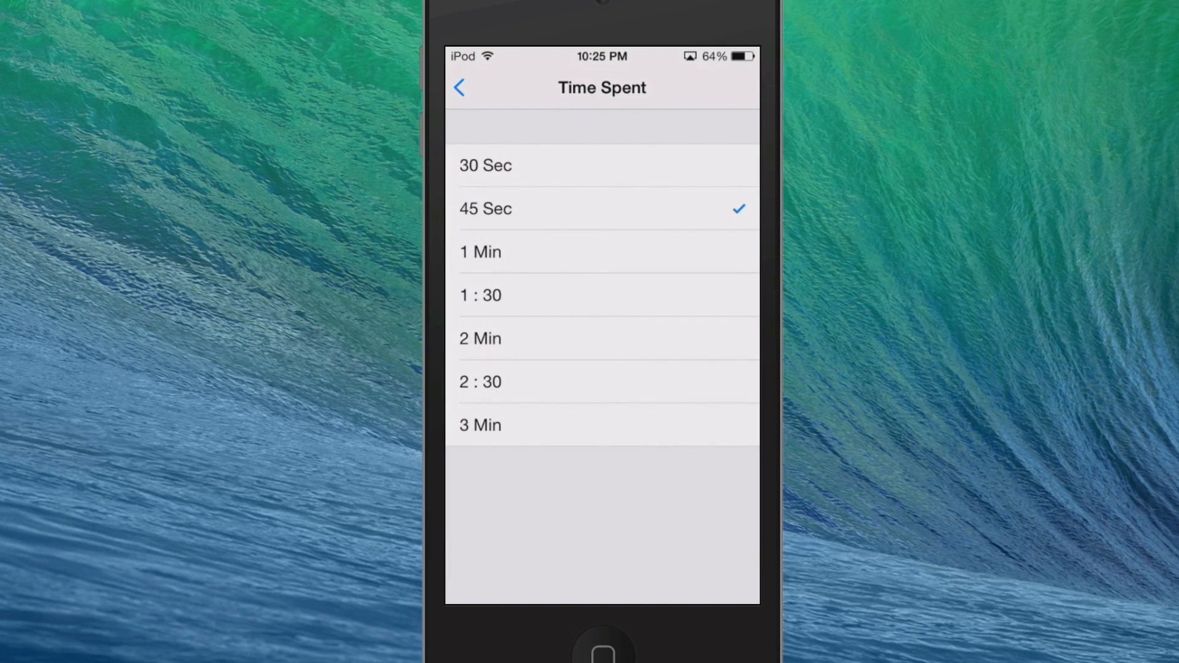
pyautogui.click(486, 166)
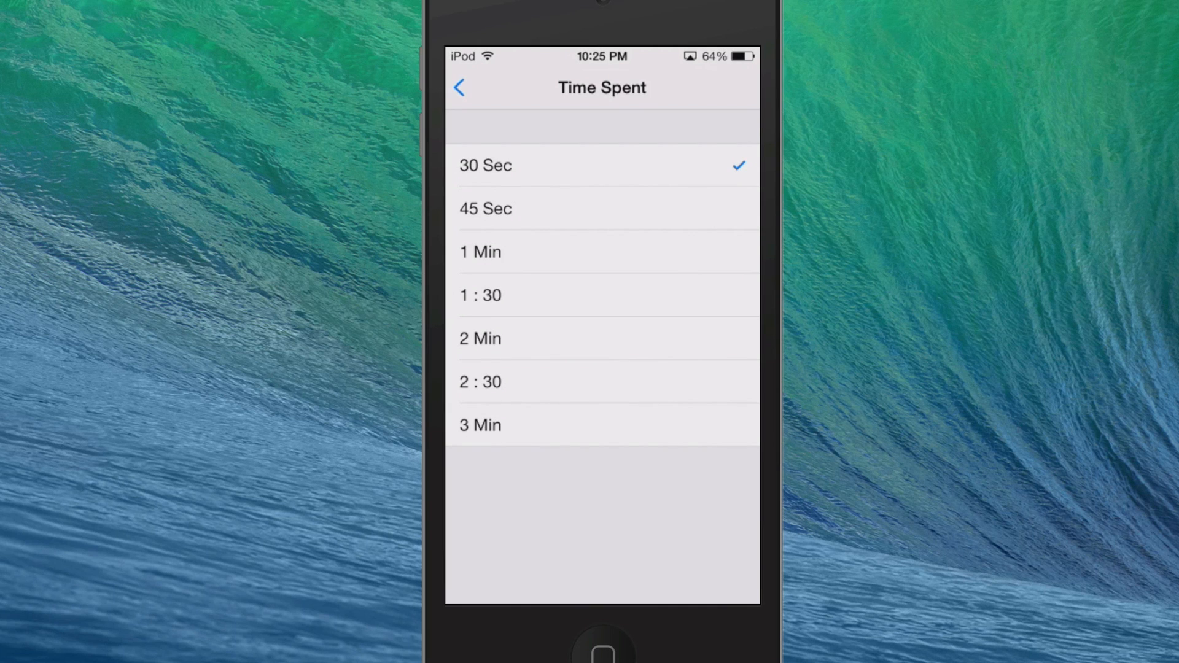
pyautogui.click(460, 87)
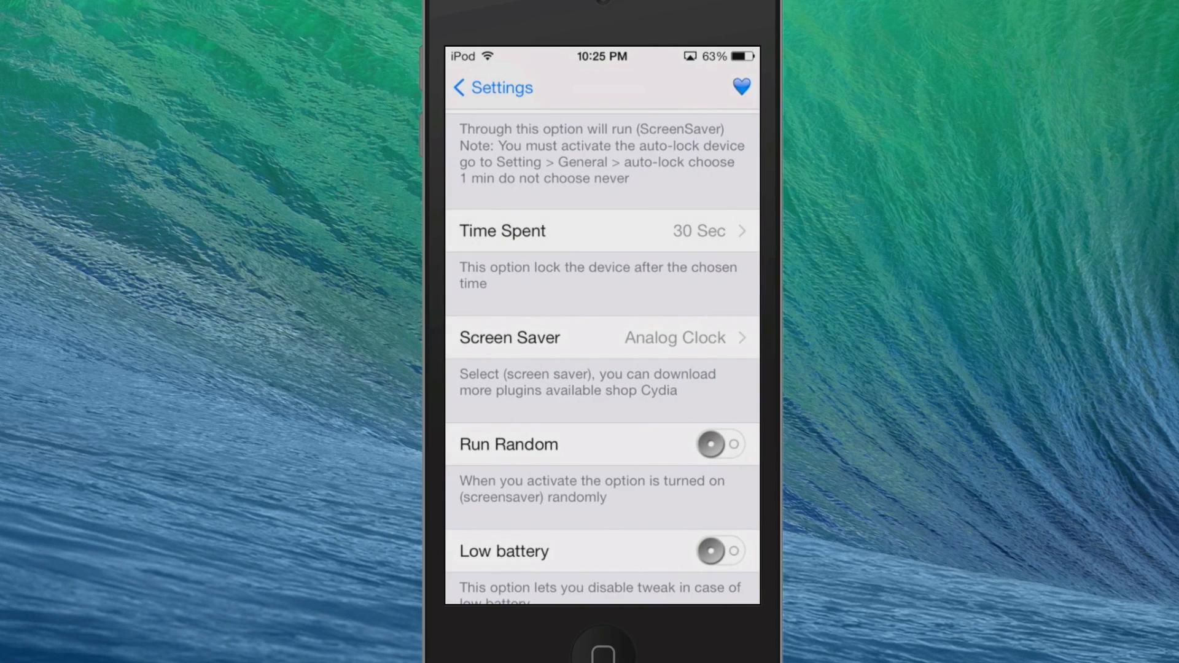
pyautogui.scroll(-3)
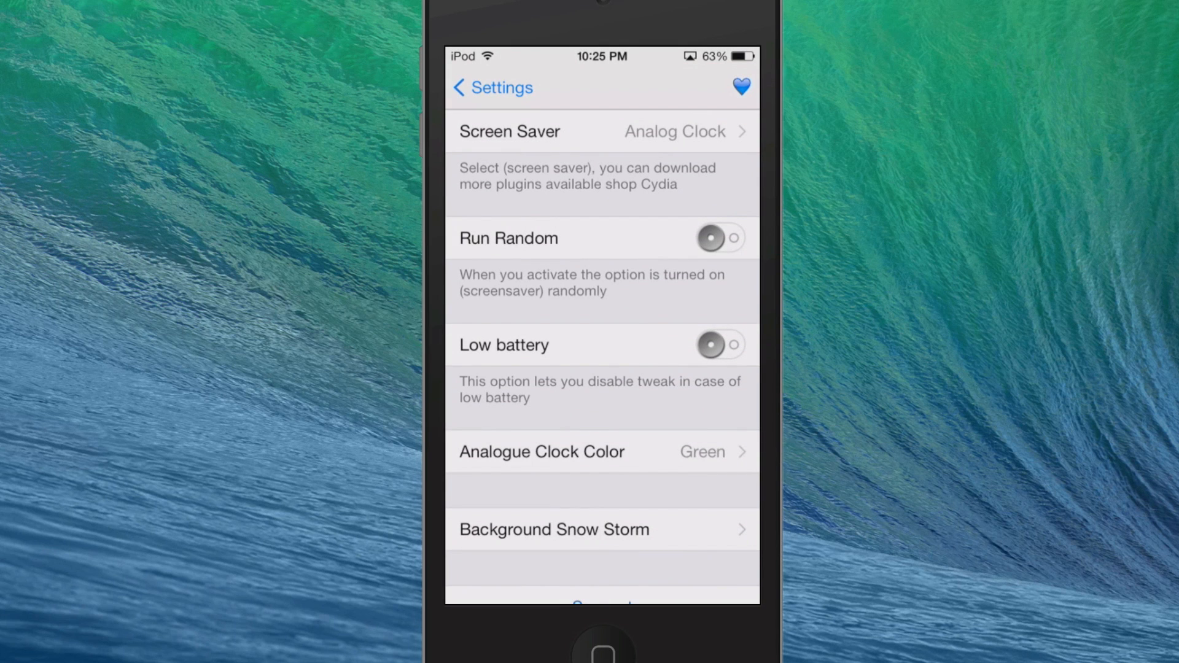
pyautogui.scroll(-3)
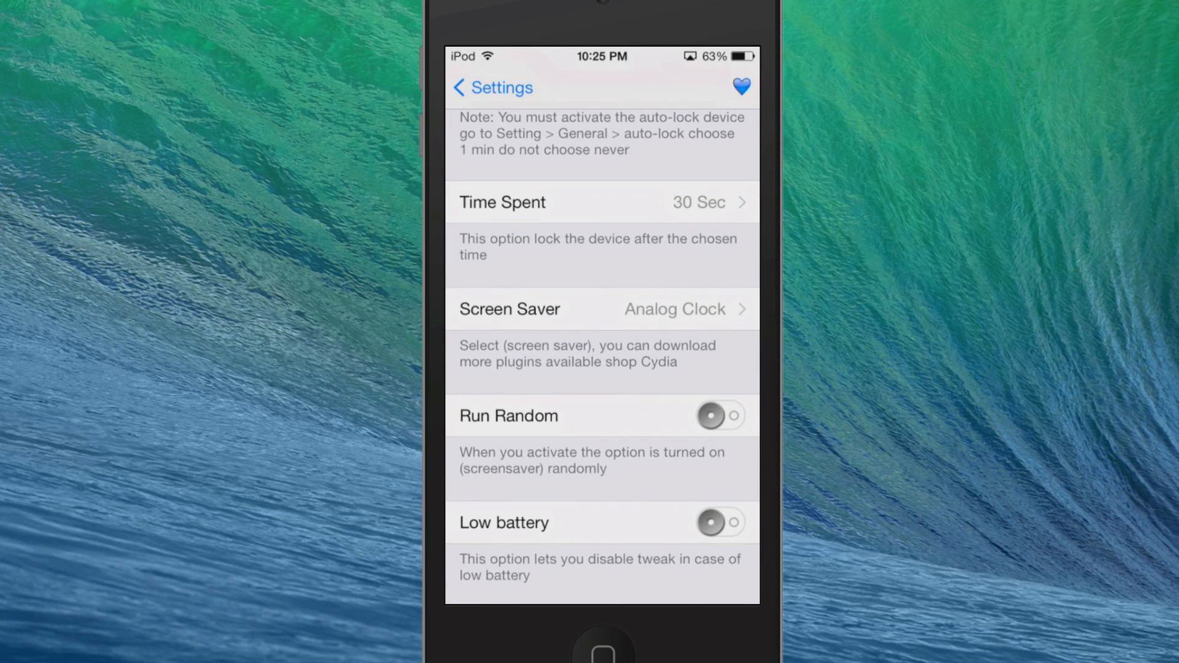
# Try Snow Clear Background, settle on Background Snow Storm, and keep the Analogue Clock Color Green.
pyautogui.click(601, 308)
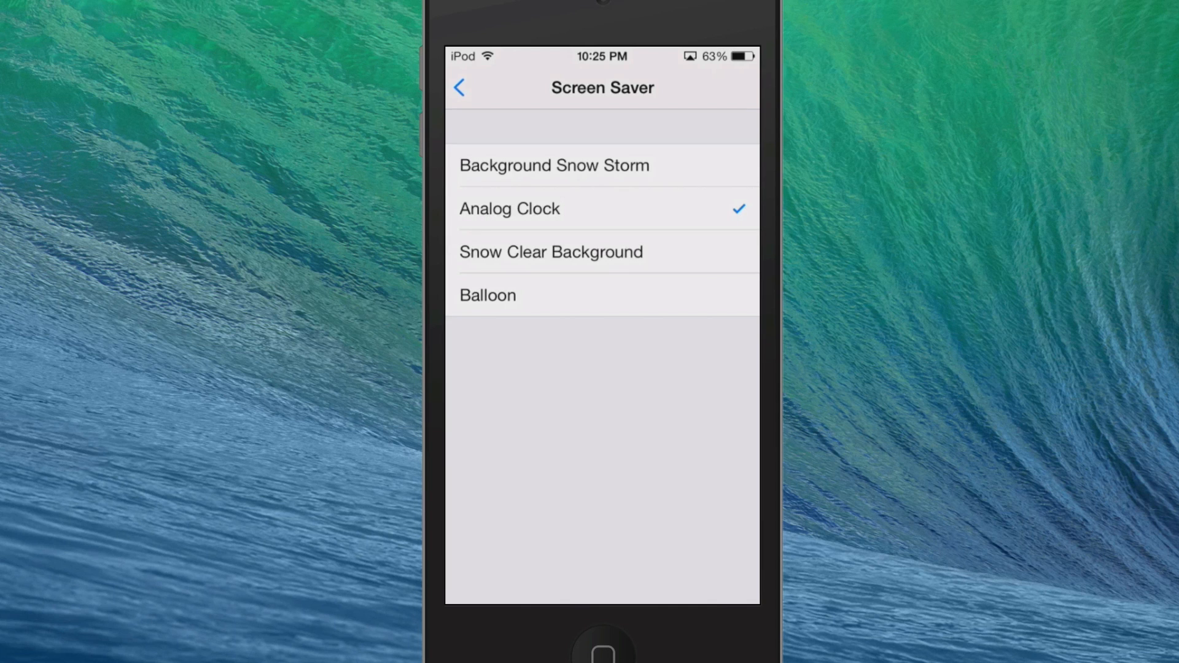
pyautogui.click(550, 252)
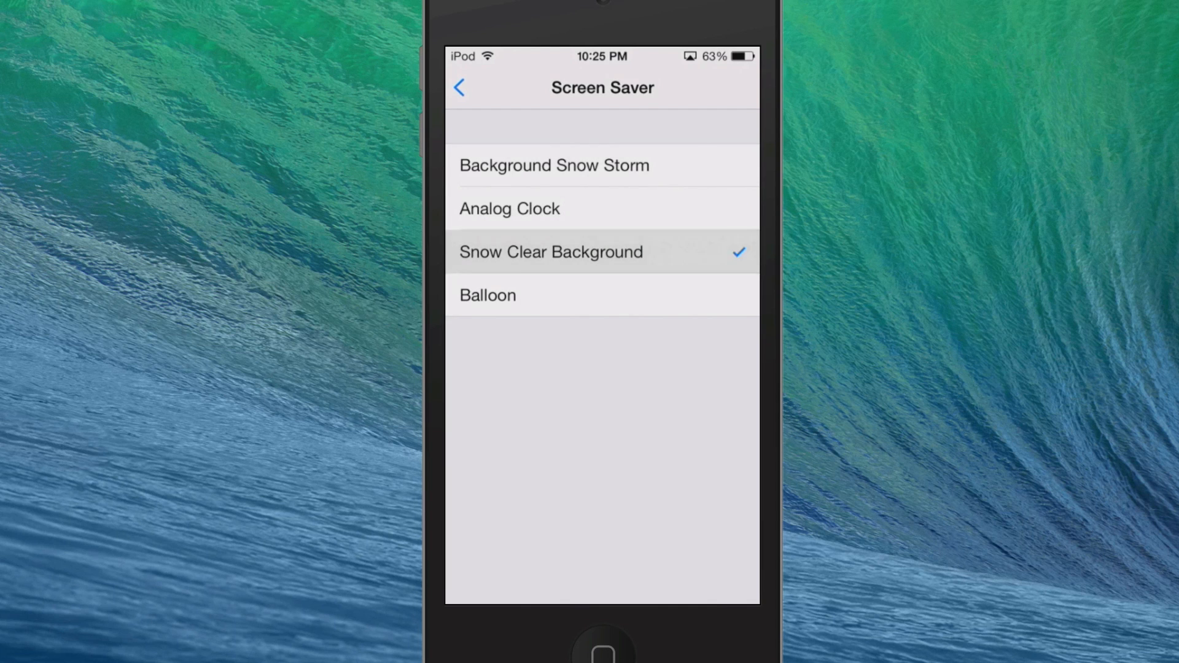
pyautogui.click(554, 166)
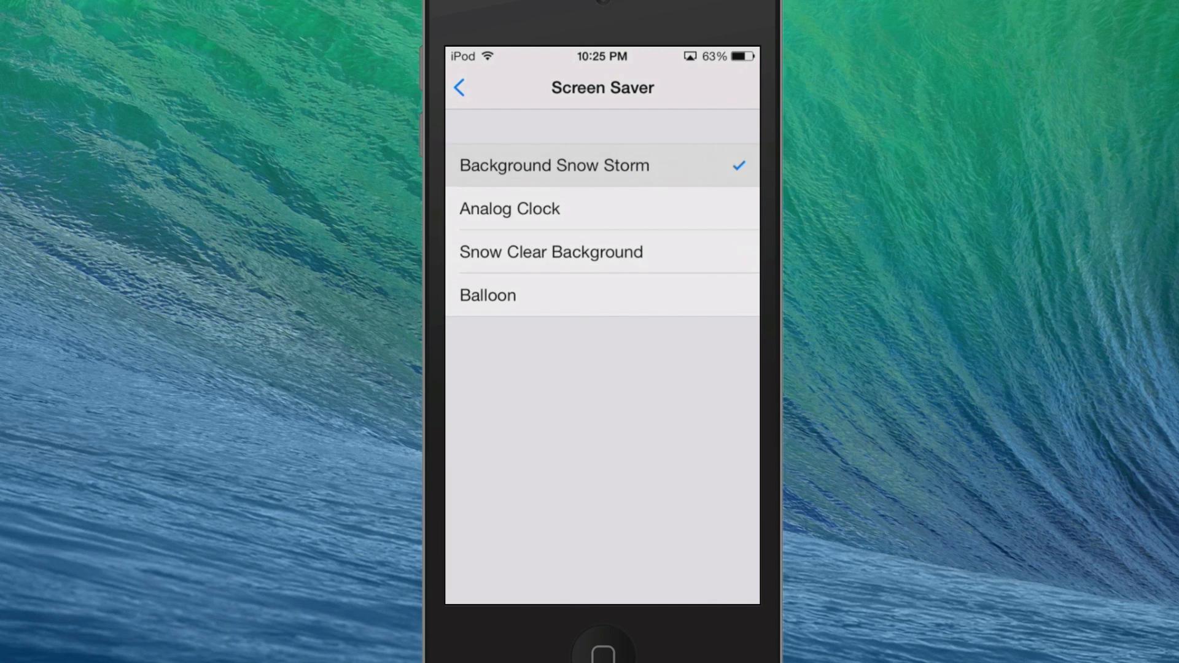
pyautogui.click(458, 88)
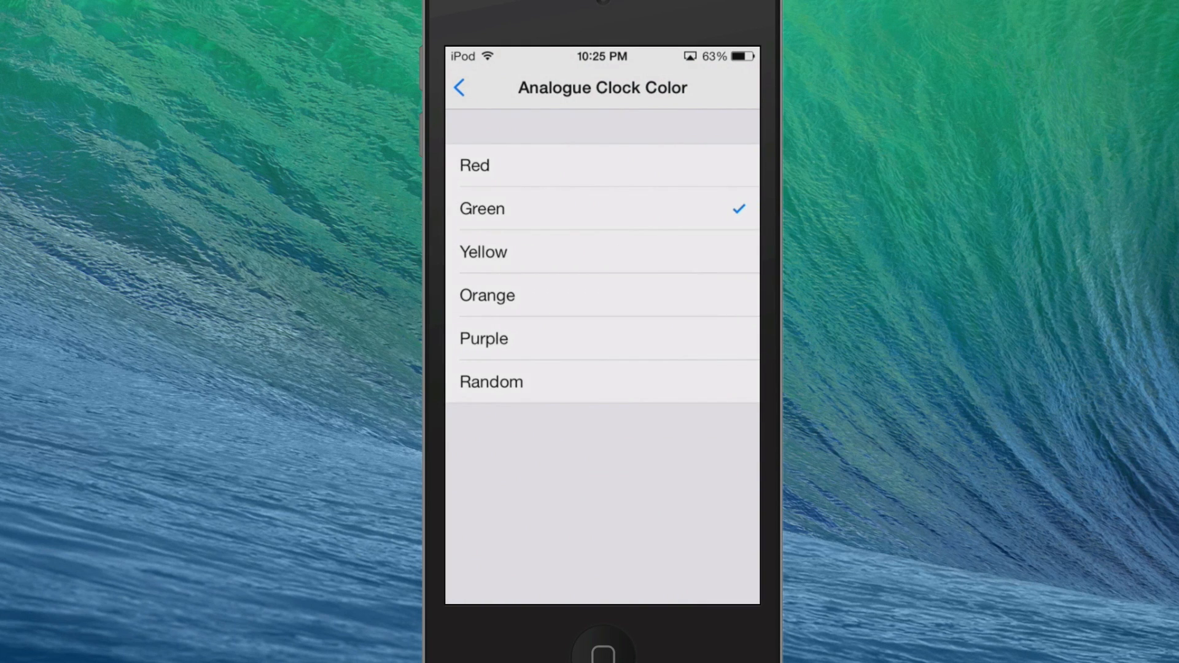
pyautogui.click(458, 87)
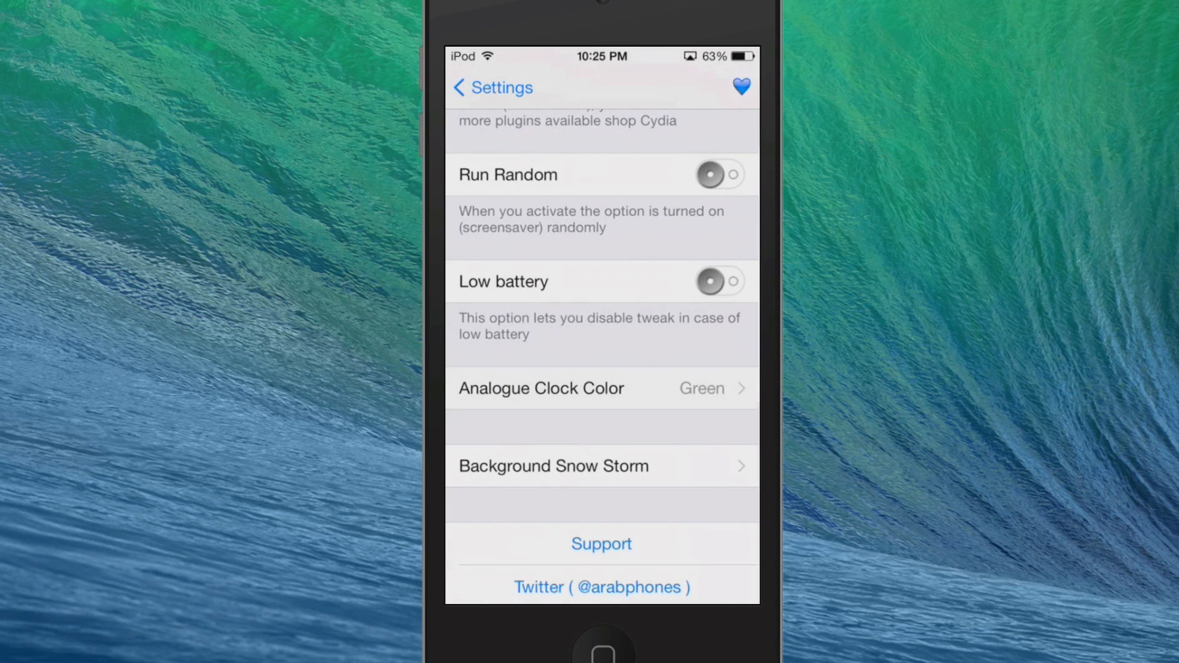